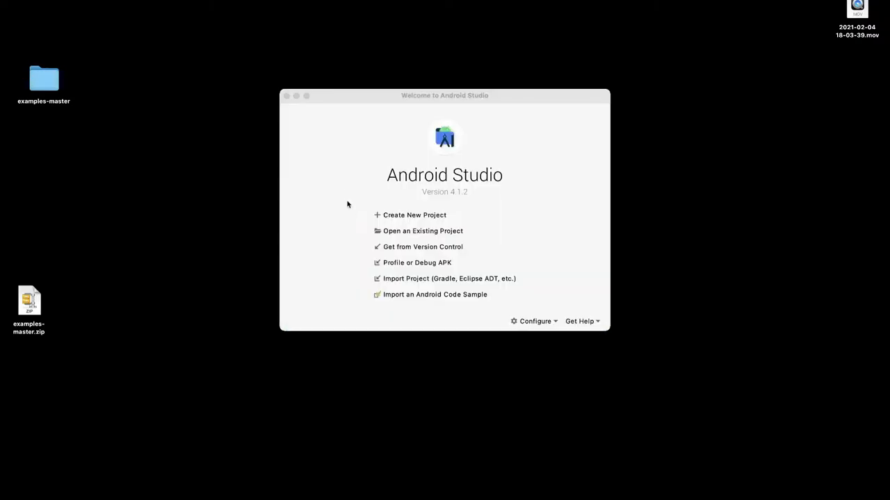
mouse_move(422, 230)
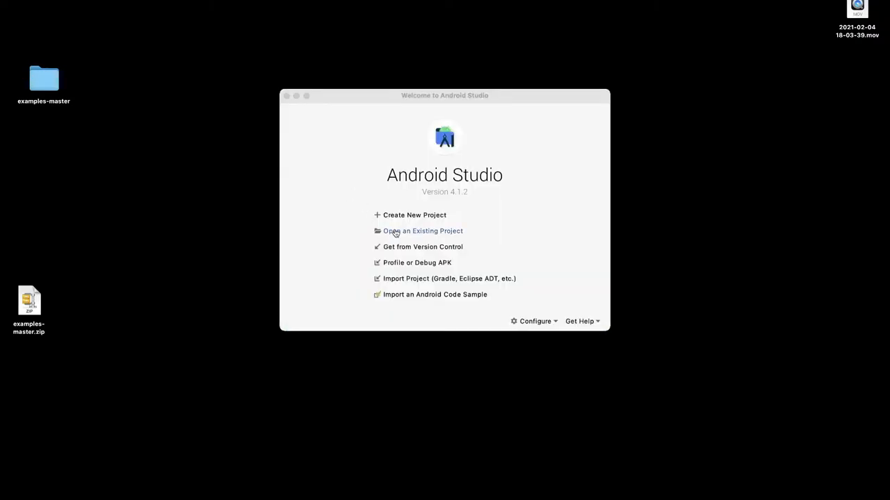
Step: Choose Open an Existing Project from the Android Studio welcome screen
left_click(422, 231)
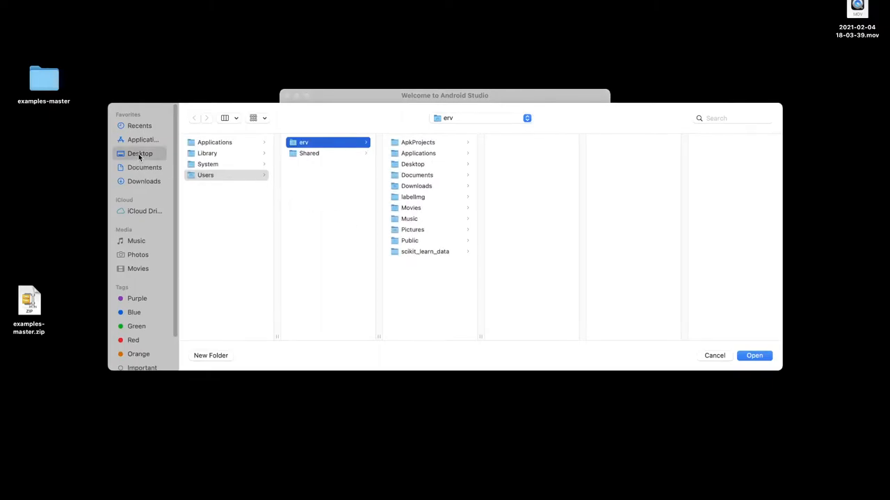
Step: Open examples-master/lite/examples/text_classification/android as the Android Studio project
left_click(140, 153)
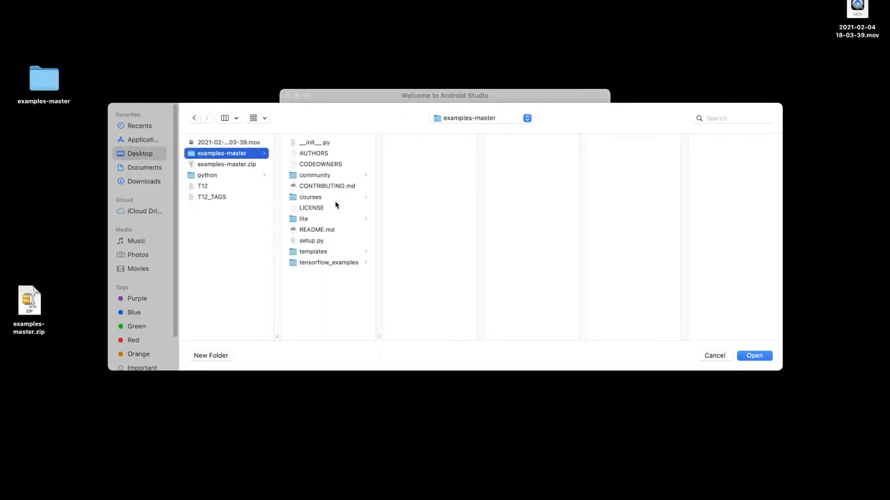
left_click(303, 219)
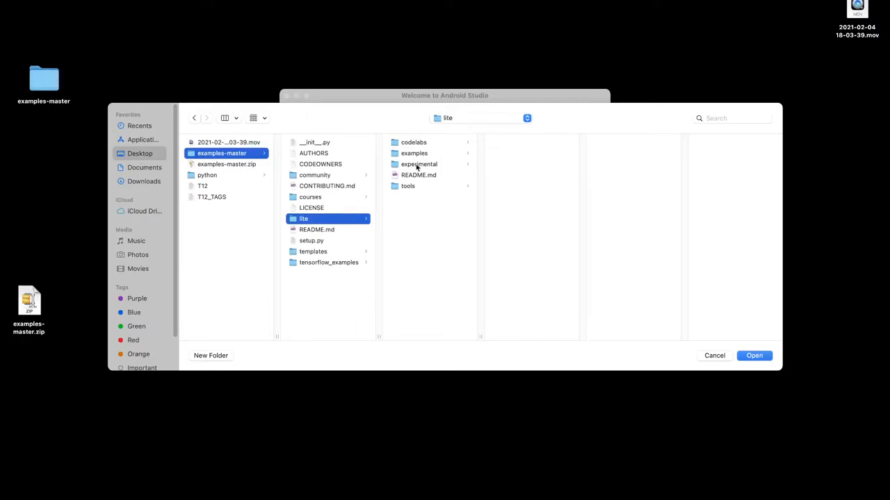
left_click(414, 153)
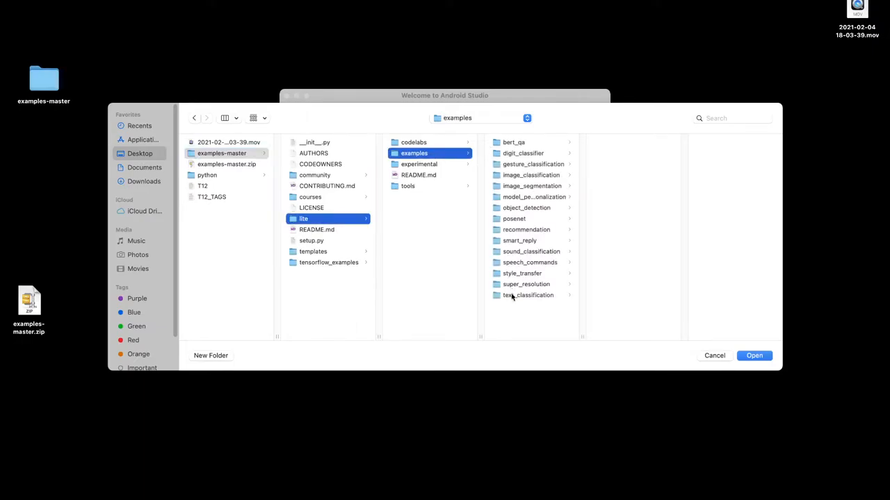
left_click(528, 295)
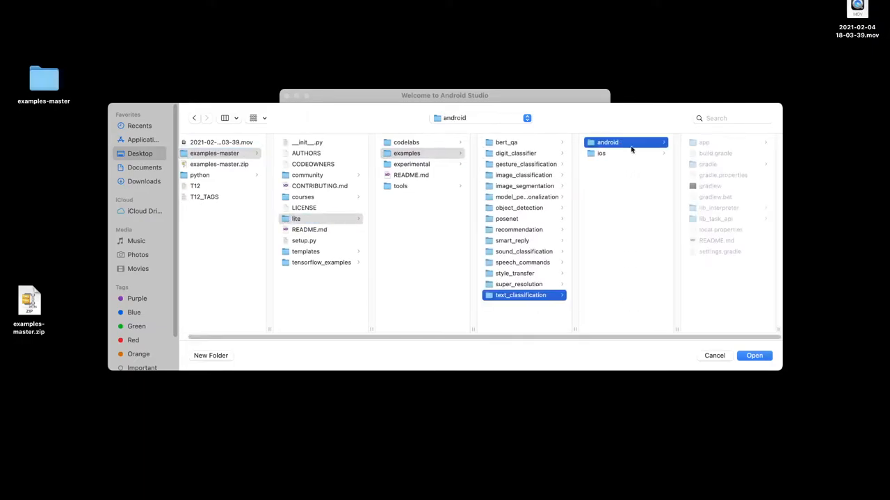
left_click(754, 355)
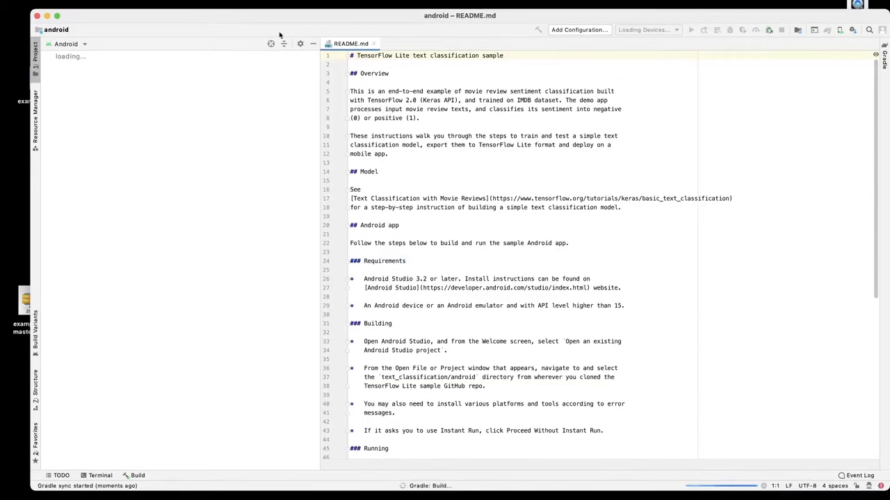
mouse_move(695, 86)
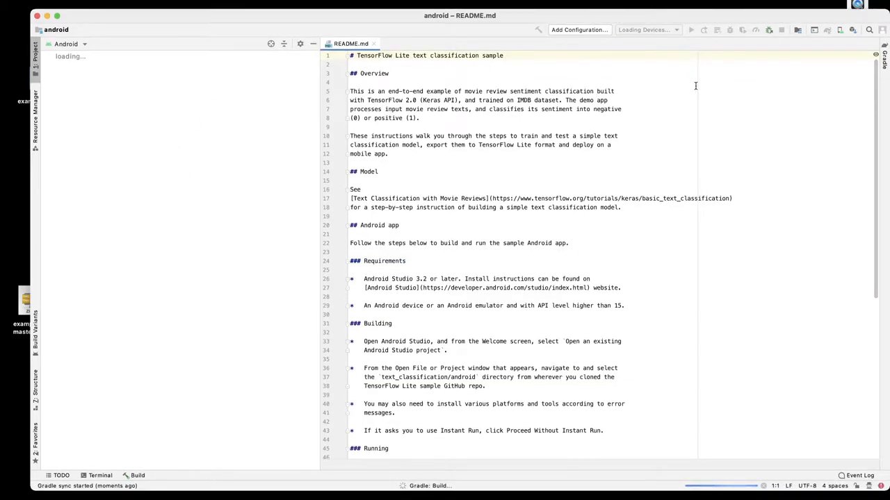
mouse_move(666, 54)
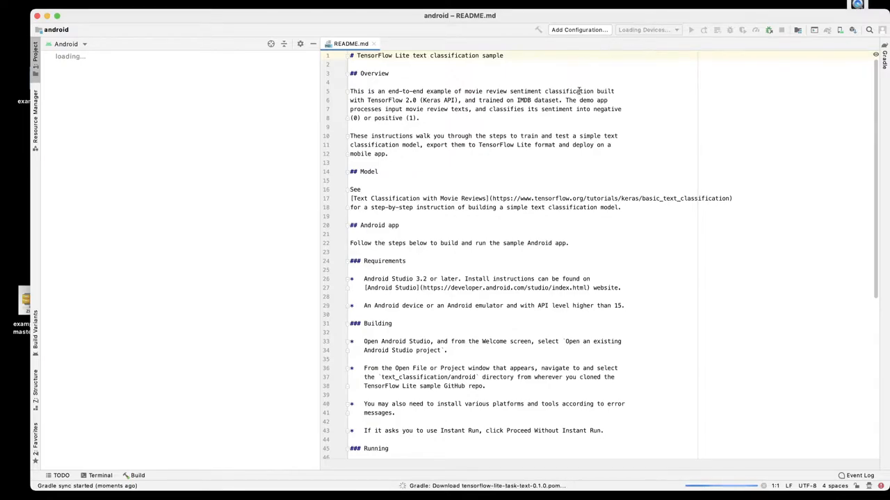
mouse_move(325, 275)
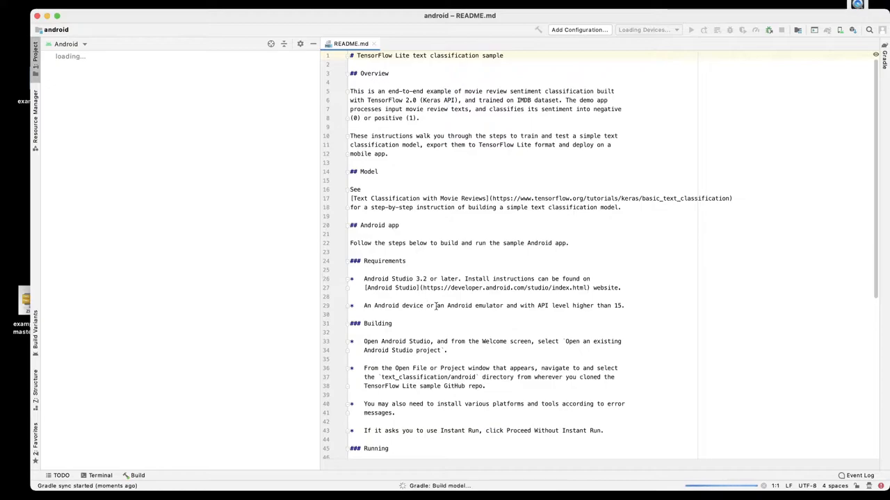
mouse_move(463, 312)
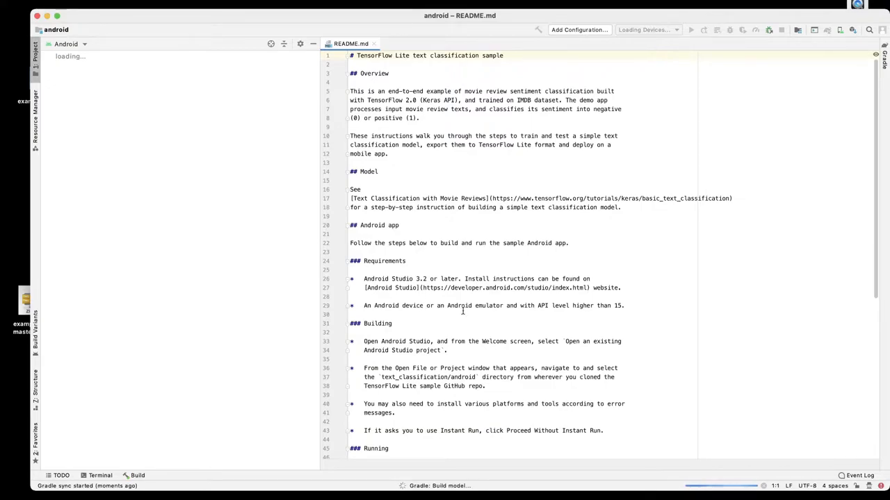
mouse_move(516, 311)
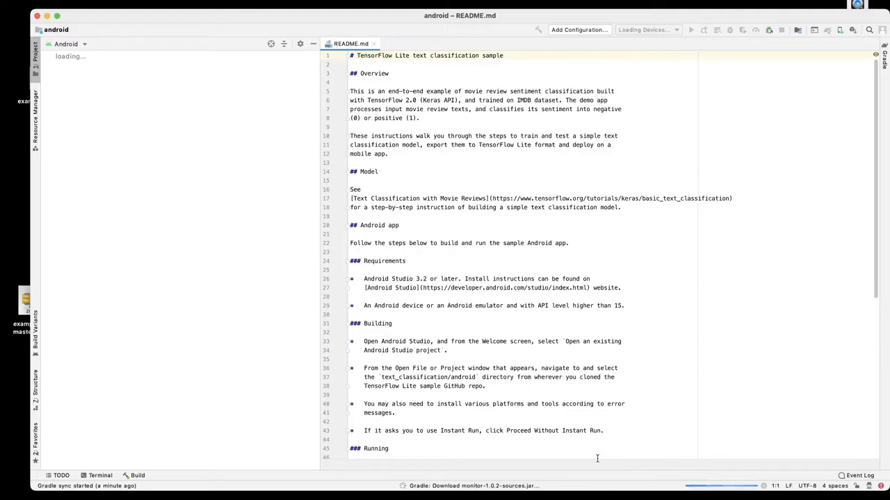
mouse_move(476, 497)
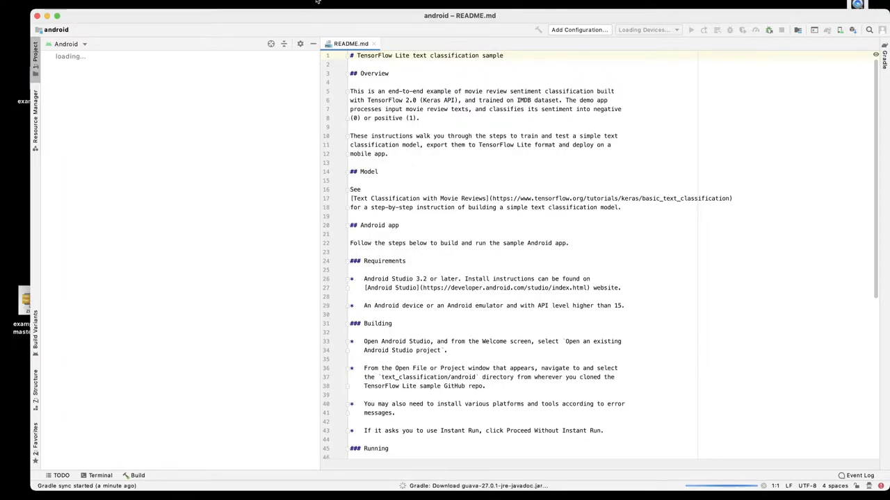
mouse_move(268, 257)
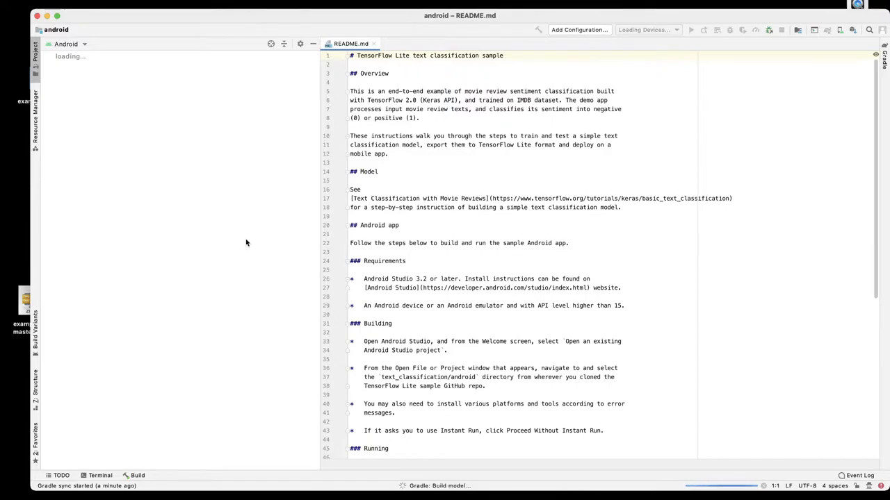
mouse_move(264, 225)
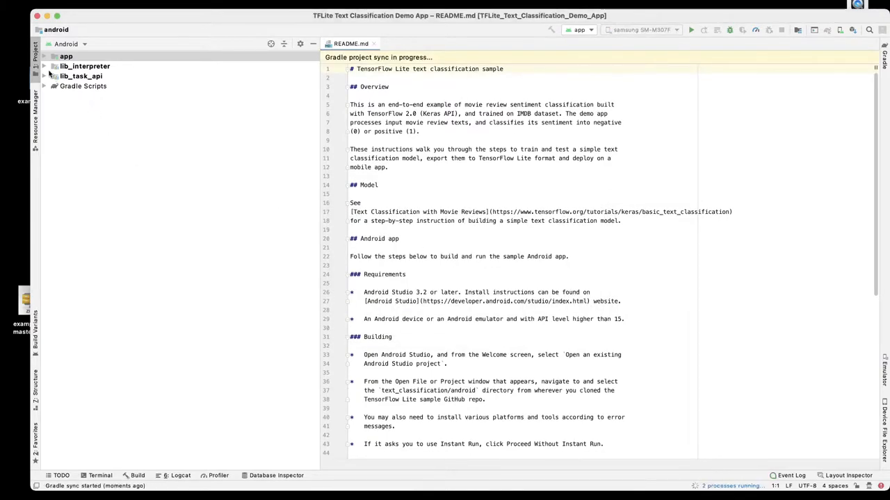
Step: Expand the app module to reveal manifests, java and res, peeking inside res
left_click(67, 56)
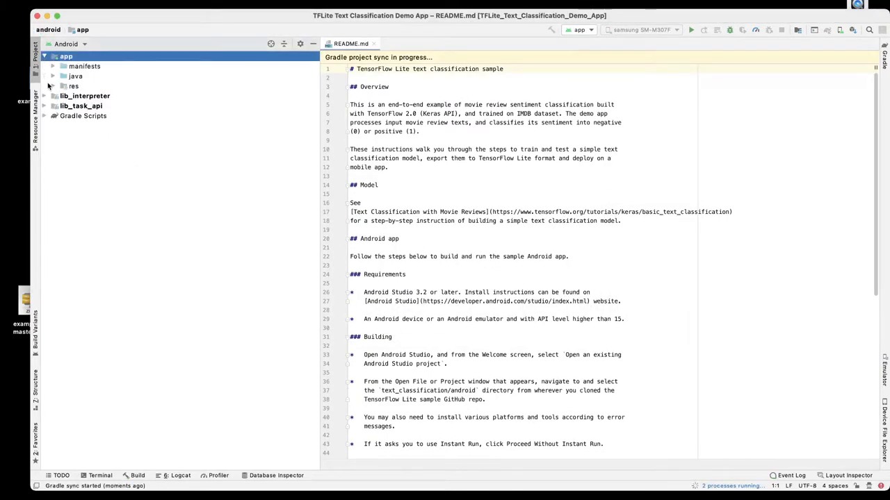
left_click(55, 85)
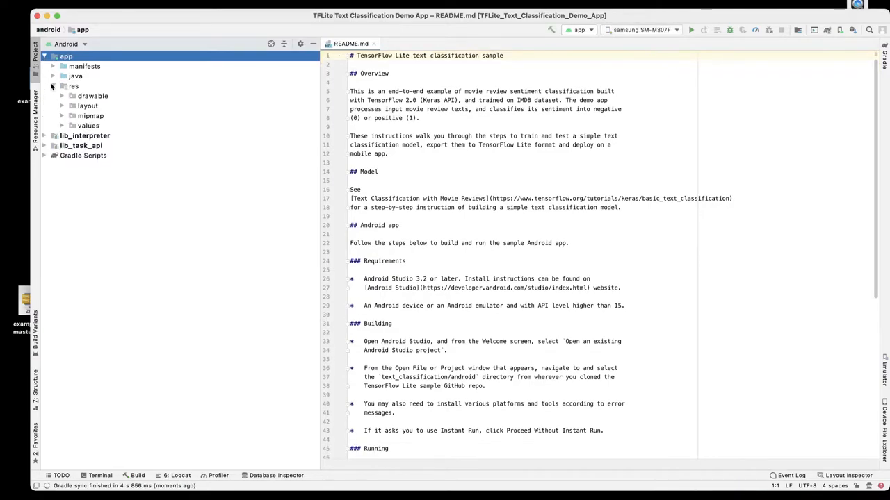
left_click(62, 86)
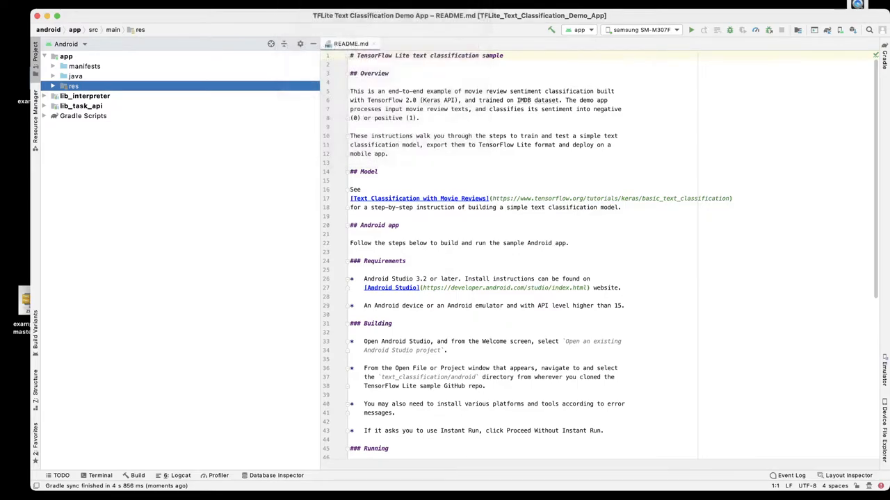
Step: Build the project with Make Project and check the generated folders under app > res
left_click(690, 29)
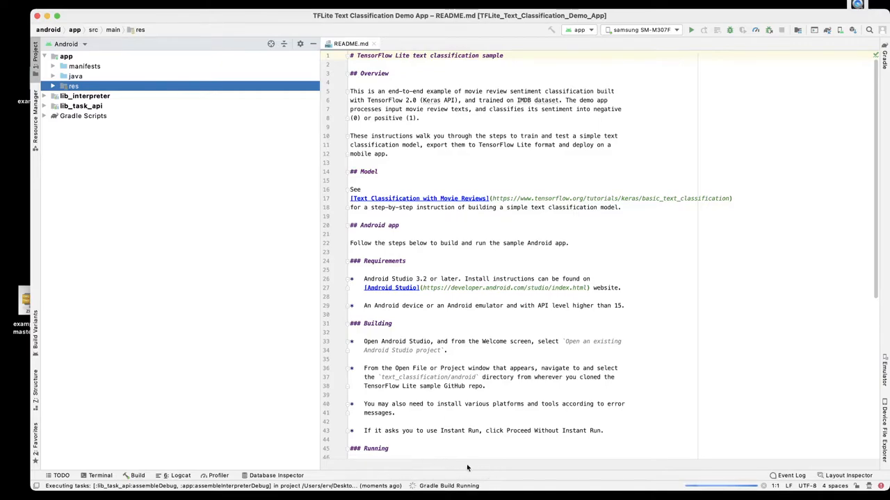
mouse_move(473, 480)
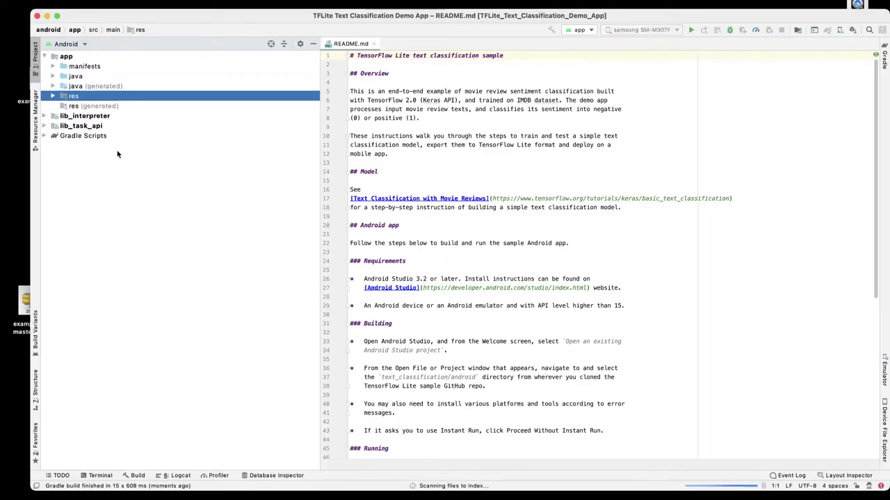
mouse_move(238, 343)
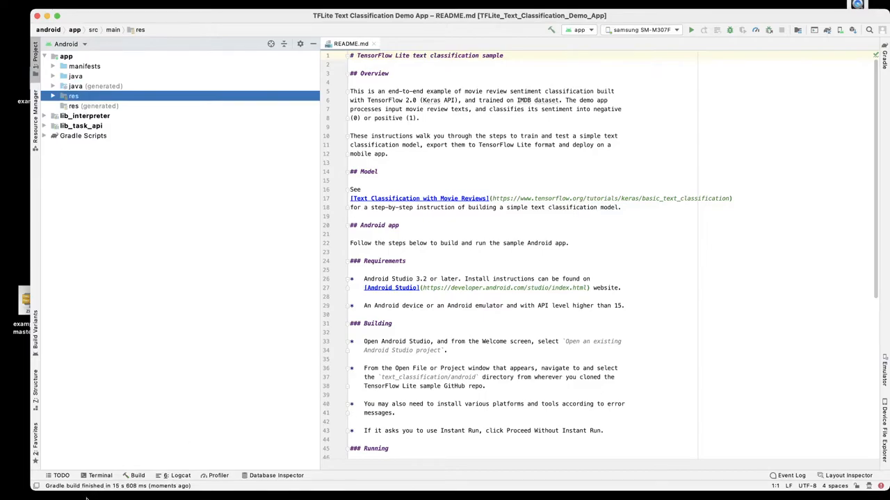
mouse_move(116, 178)
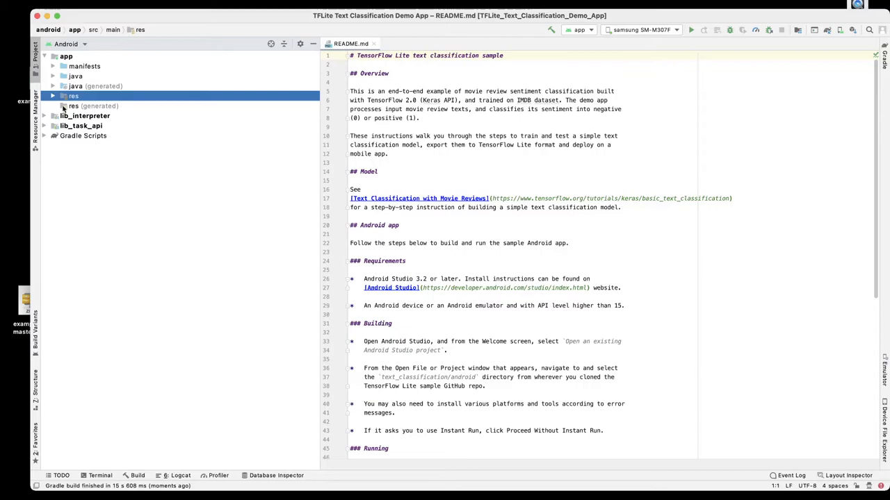
left_click(53, 96)
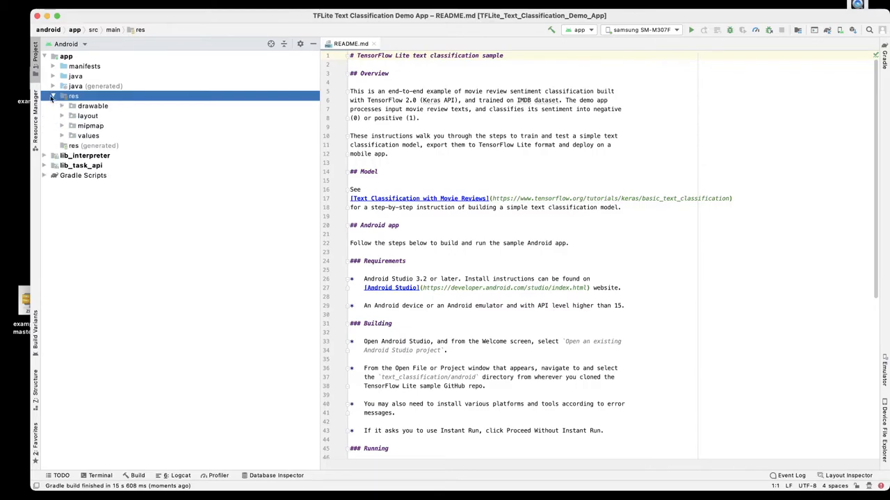
left_click(53, 96)
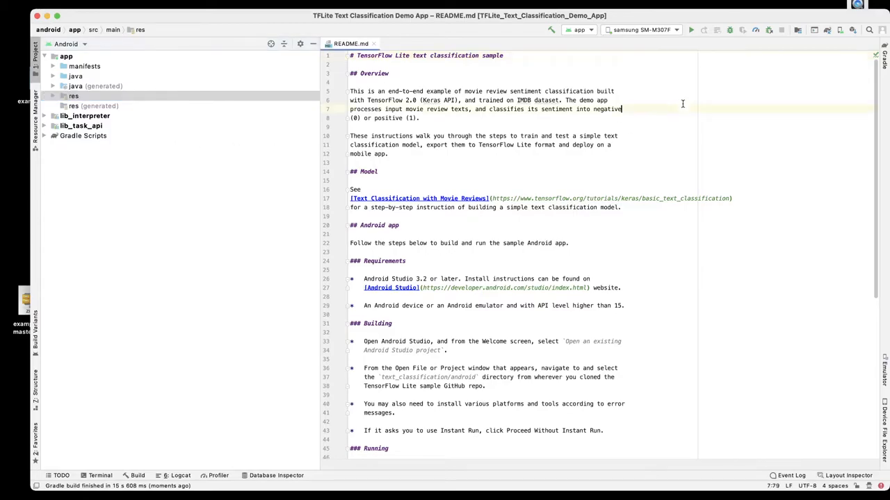
mouse_move(691, 30)
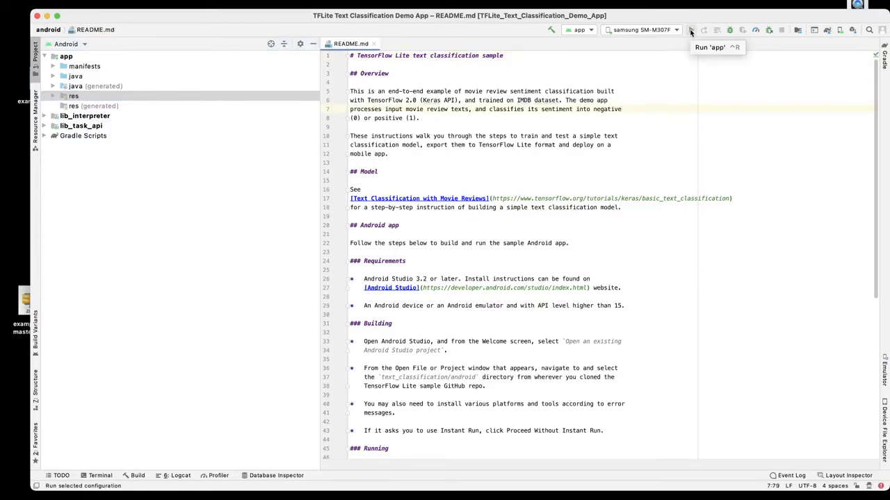
Step: Run the app on the selected Samsung phone
left_click(690, 29)
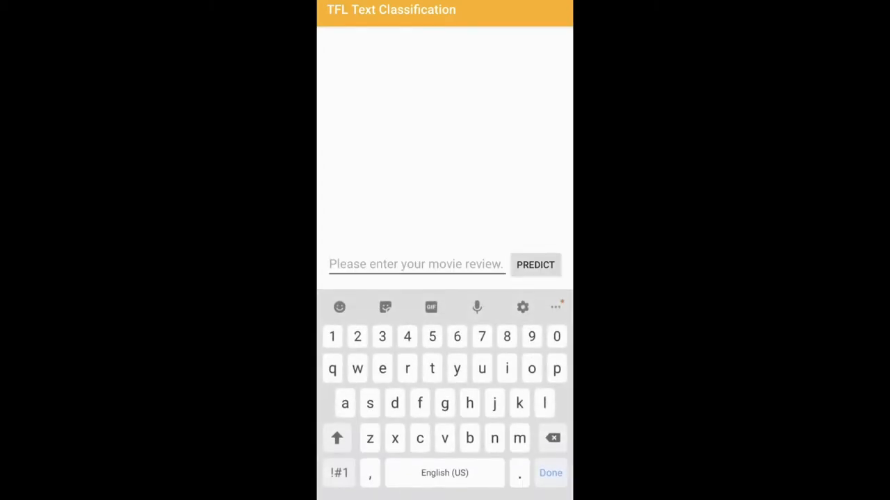
Step: Score 'The movie was great' (Positive 0.74) and 'It was okay' (Positive 0.55)
type("The")
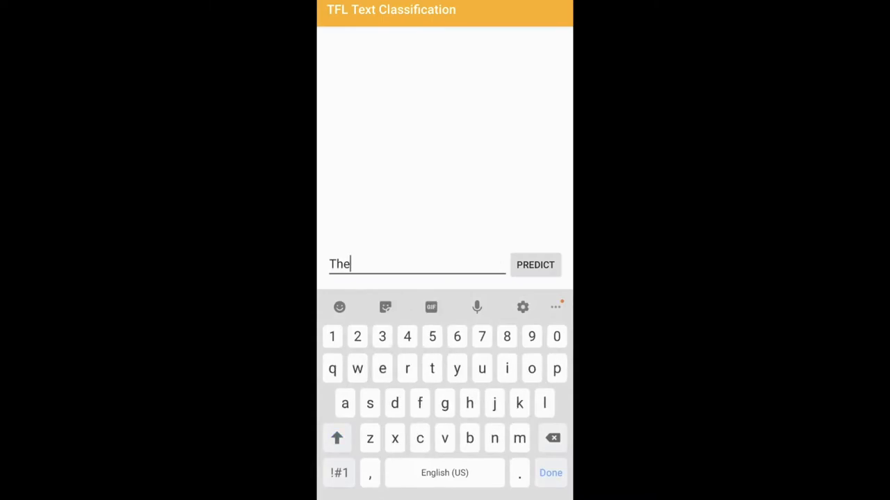
type("movie was")
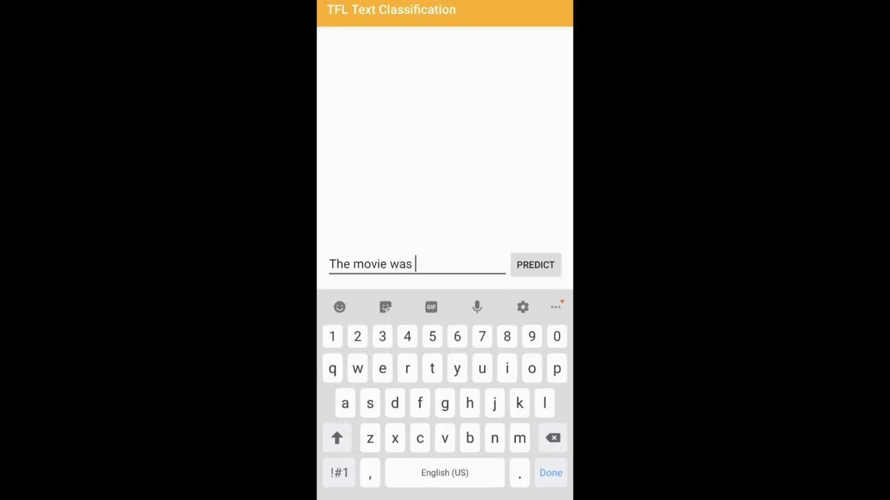
type("great")
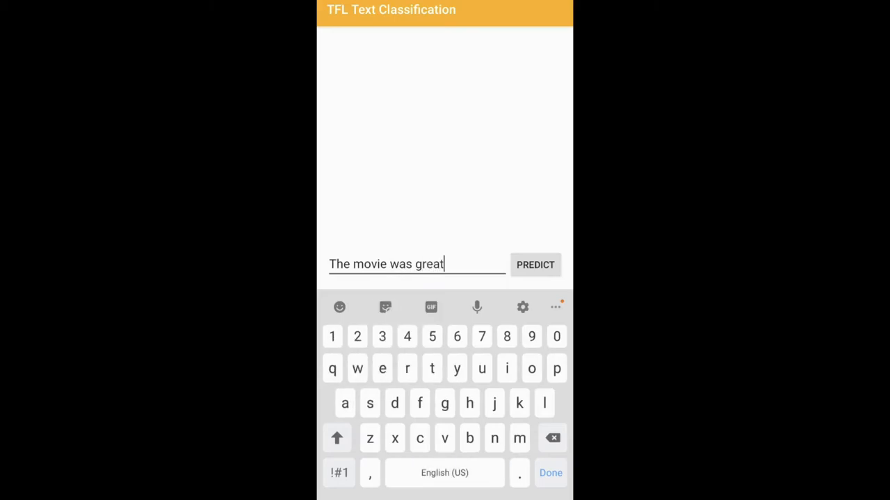
left_click(536, 265)
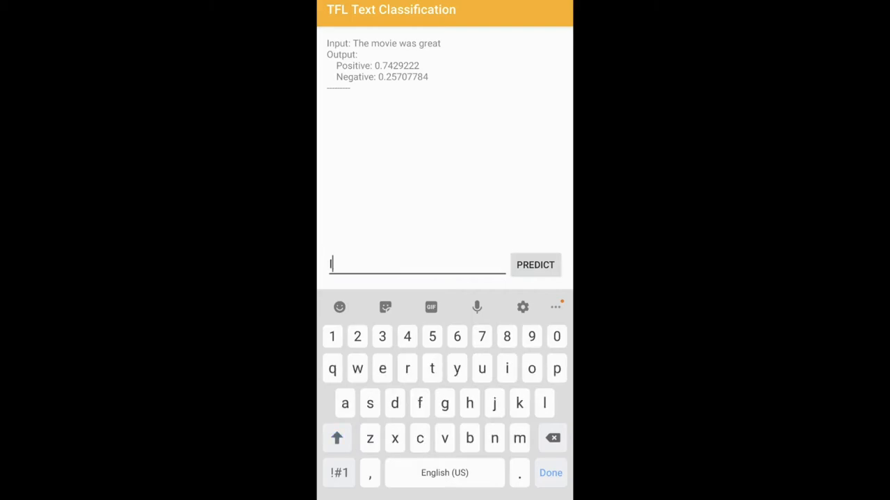
type("t wa")
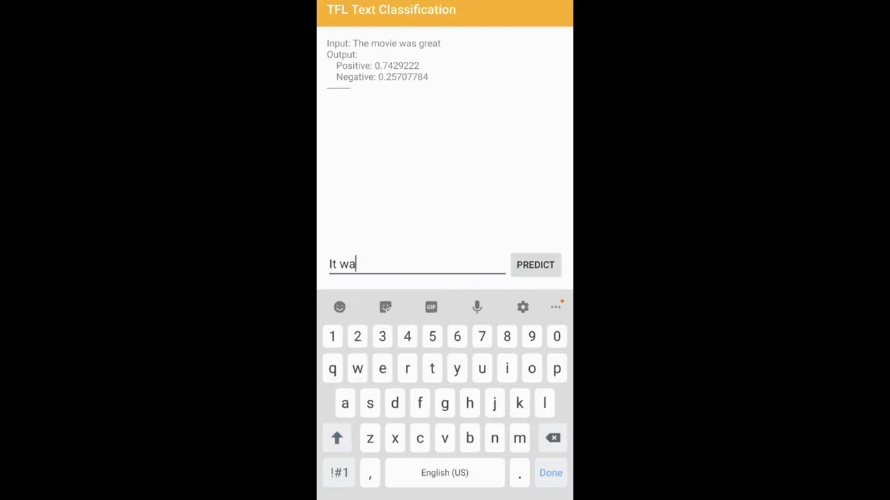
left_click(536, 265)
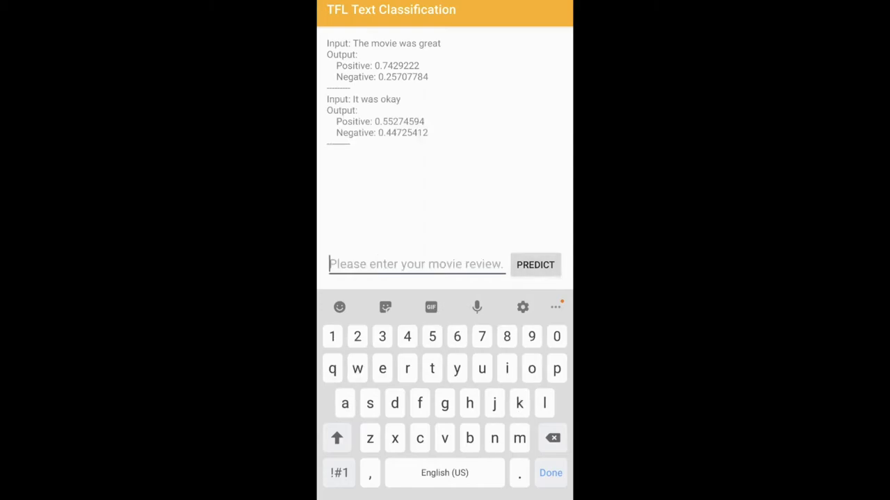
Step: Score 'That was likely the worst movie' as Negative 0.74, Positive 0.26
left_click(337, 438)
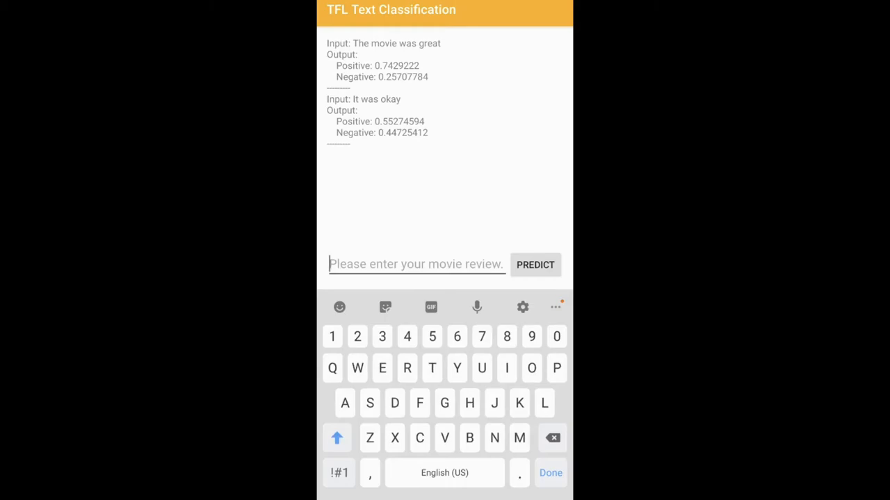
type("That was likely the worst m")
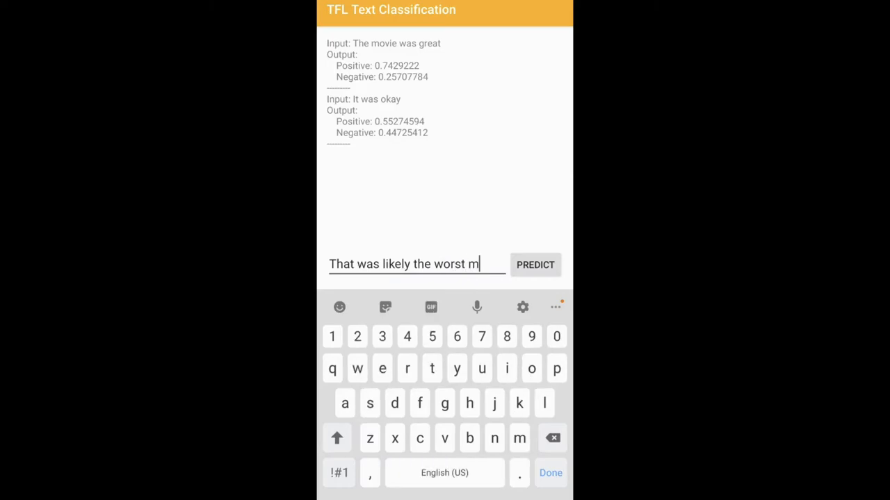
type("ovie")
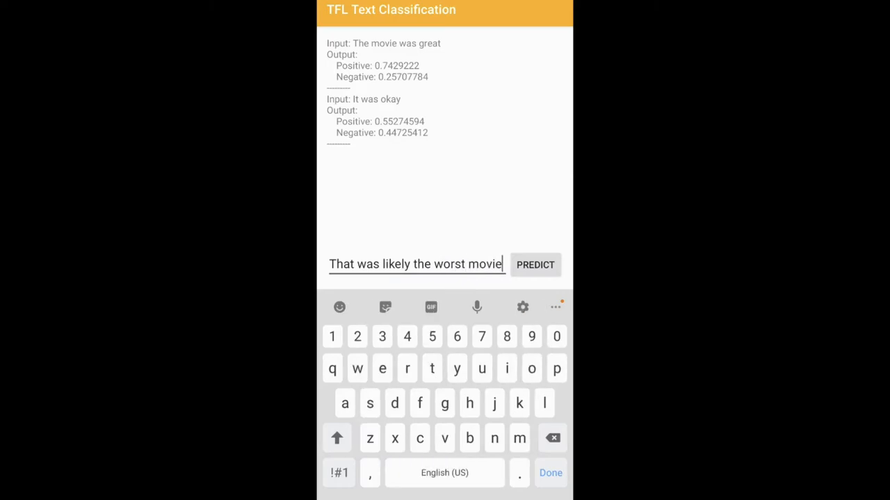
left_click(535, 264)
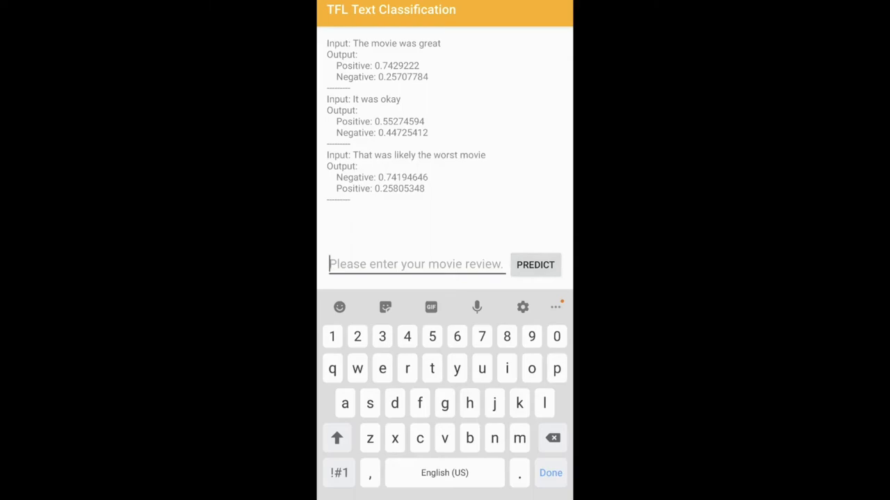
left_click(336, 437)
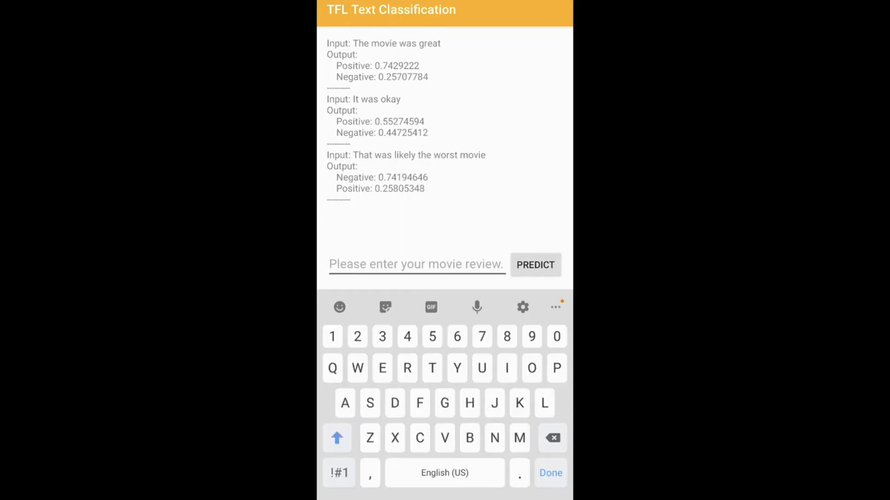
Step: Score 'Not sure how the movie was!' as Positive 0.66
type("Not s")
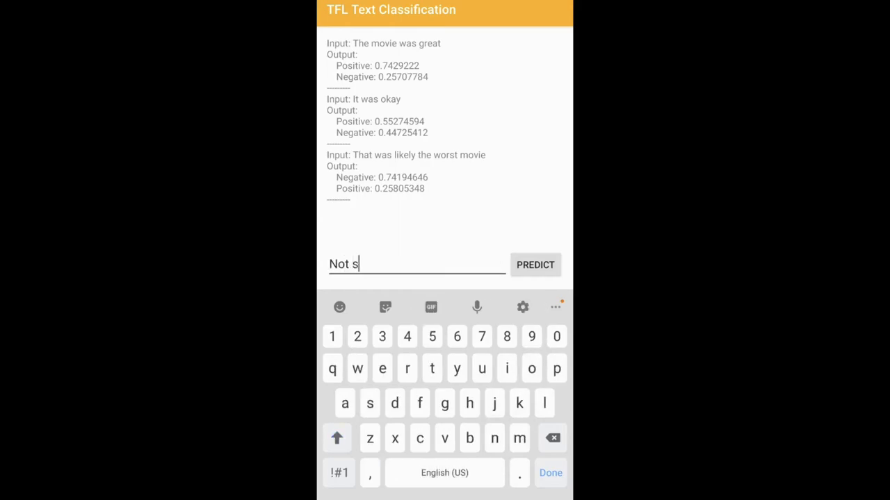
type("ure how")
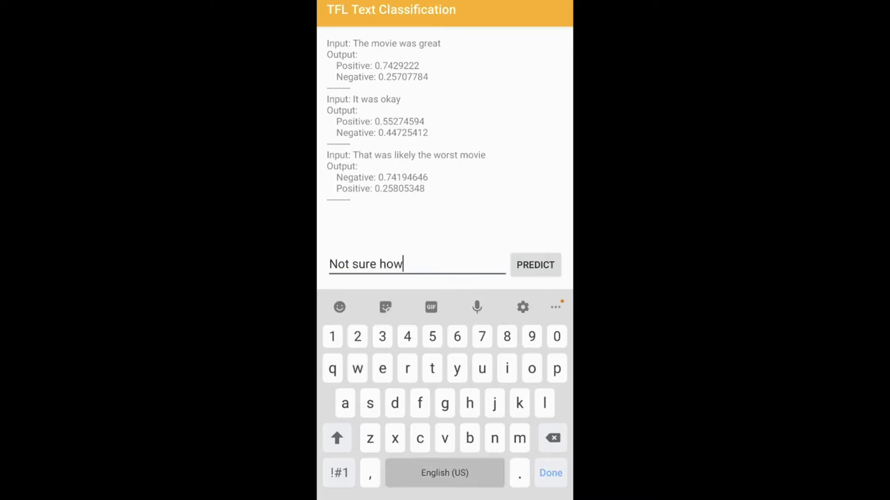
type("the movie")
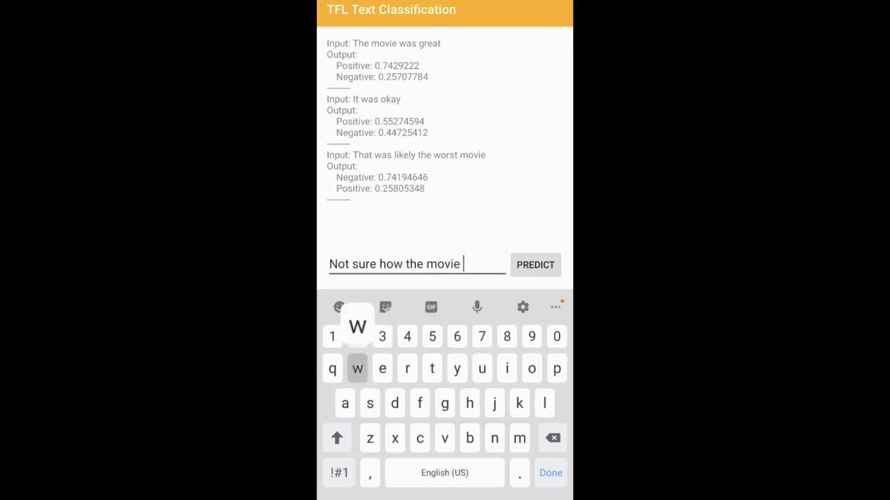
type("was")
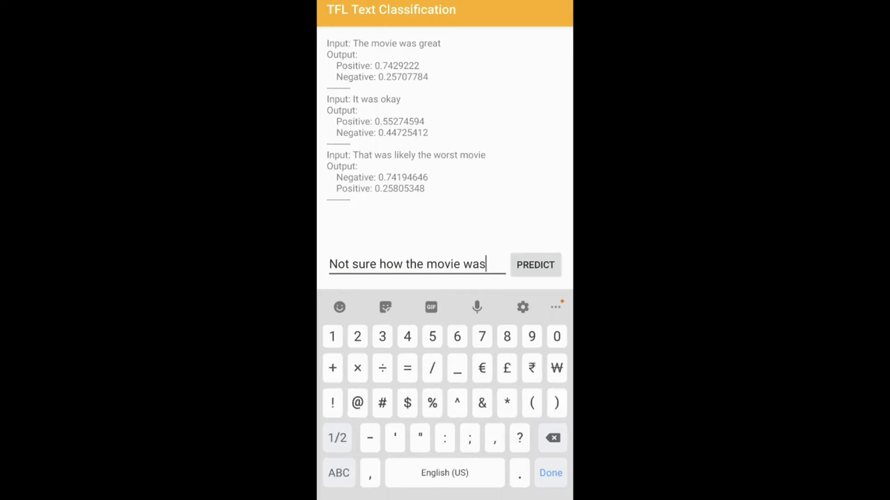
left_click(535, 265)
type("Fantastic movie after")
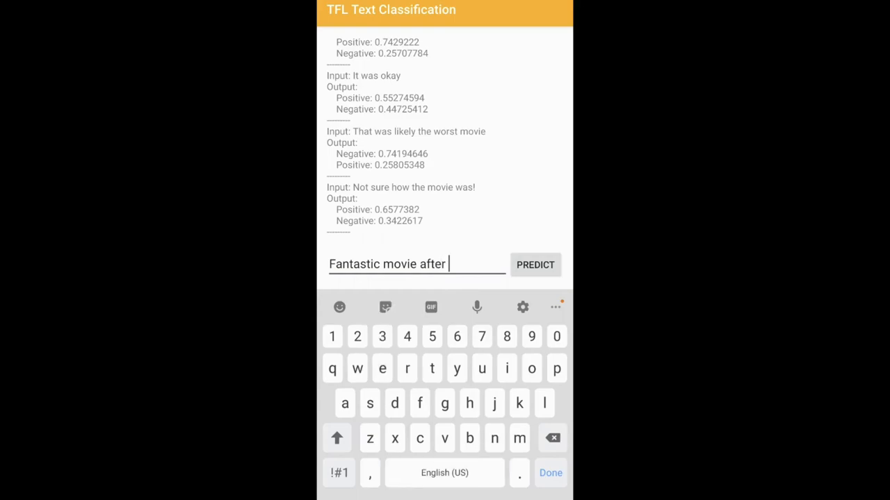
Step: Score 'Fantastic movie after a long time' as Positive 0.61
type("a lon")
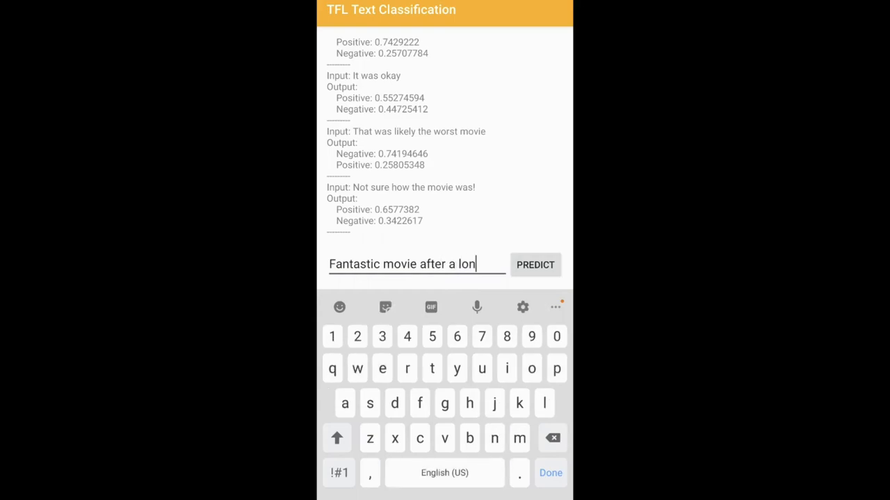
type("g time")
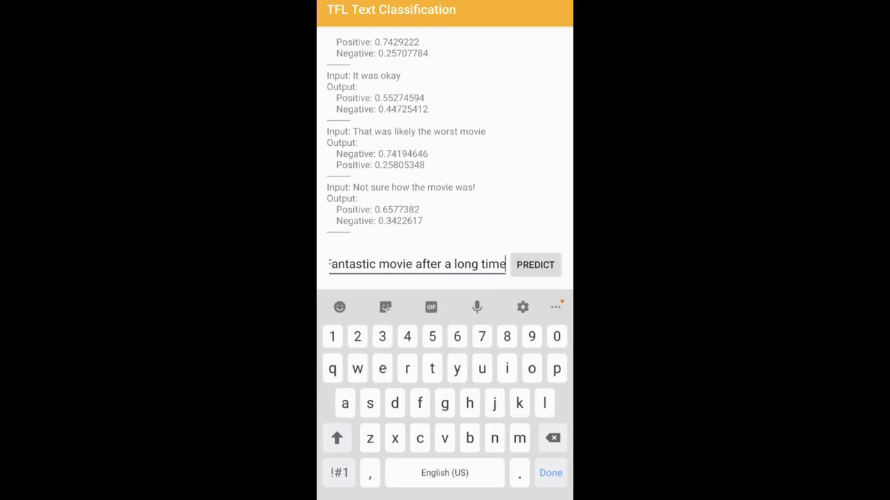
left_click(535, 265)
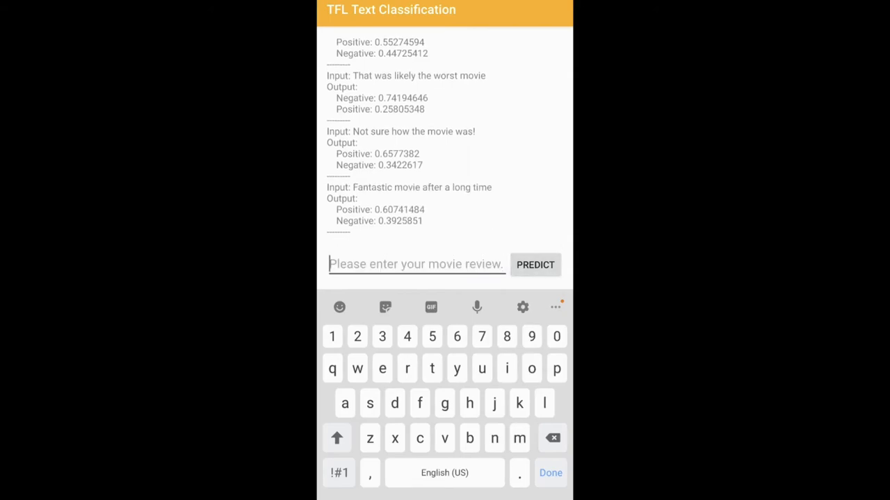
Step: Score 'Best movie ever' as Positive 0.64
left_click(337, 438)
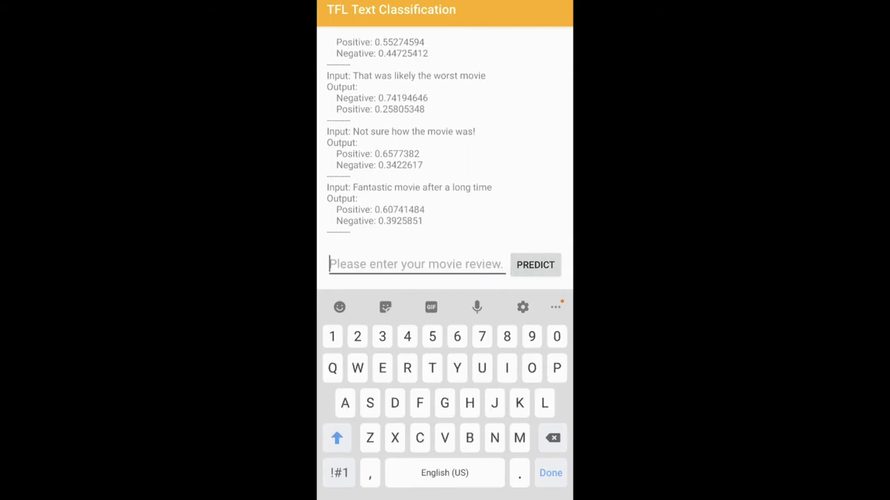
type("Best movie e")
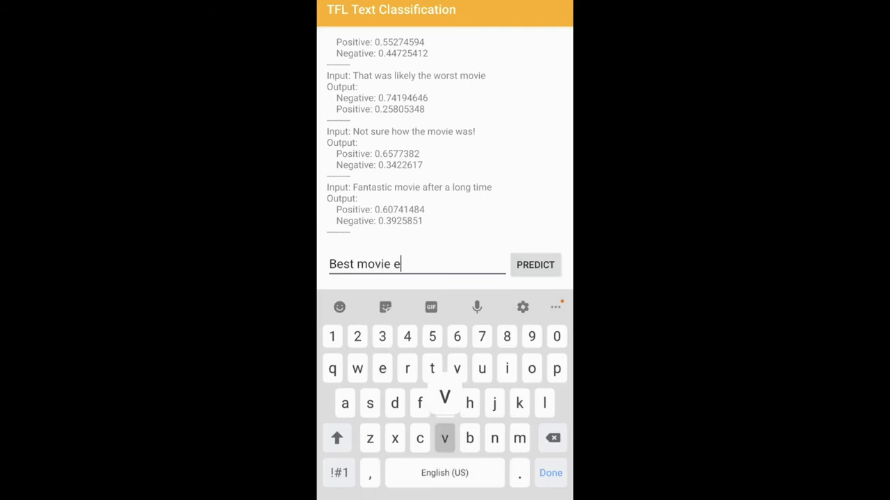
left_click(535, 264)
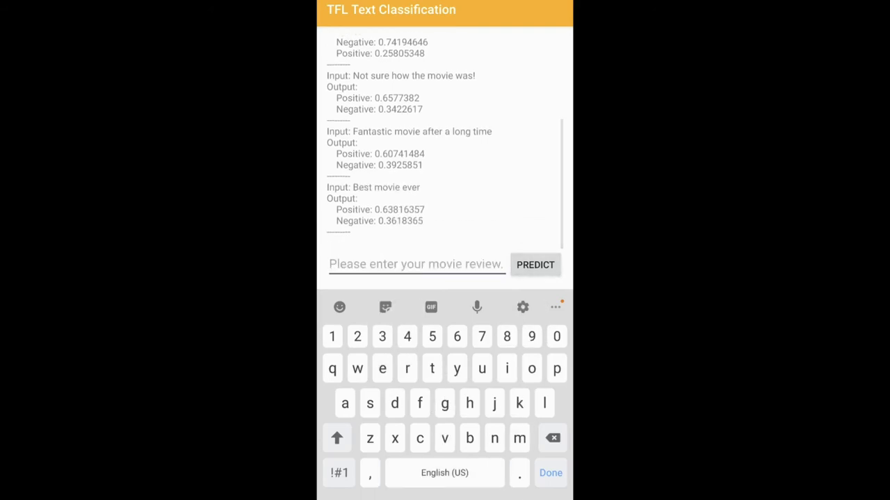